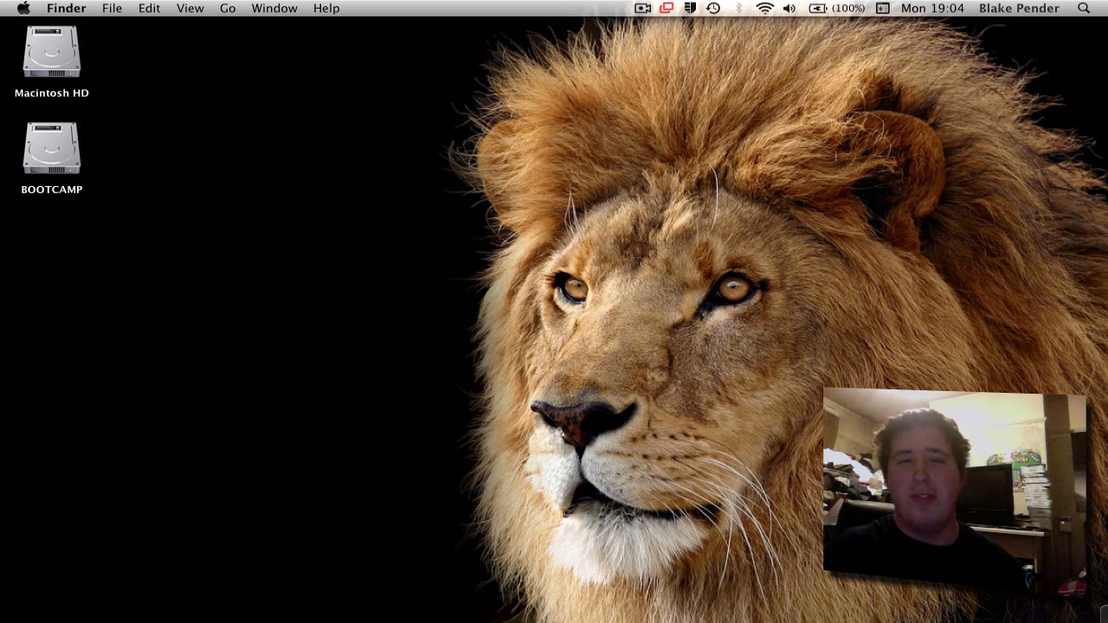
Show About This Mac from the Apple menu with the OS X 10.7 version and hardware summary.
left_click(24, 6)
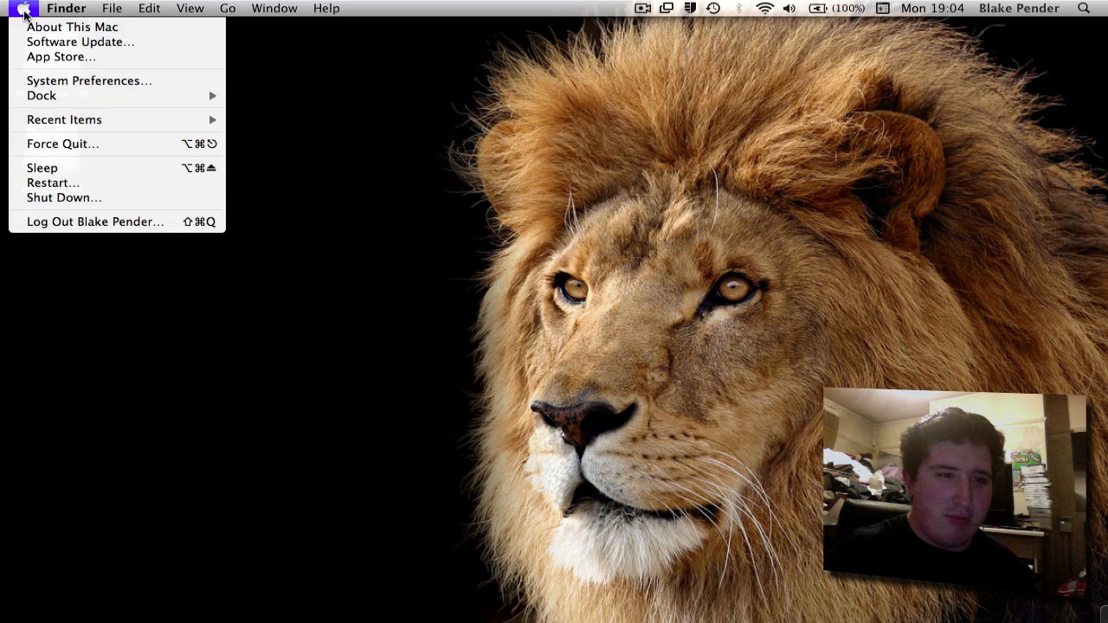
left_click(73, 27)
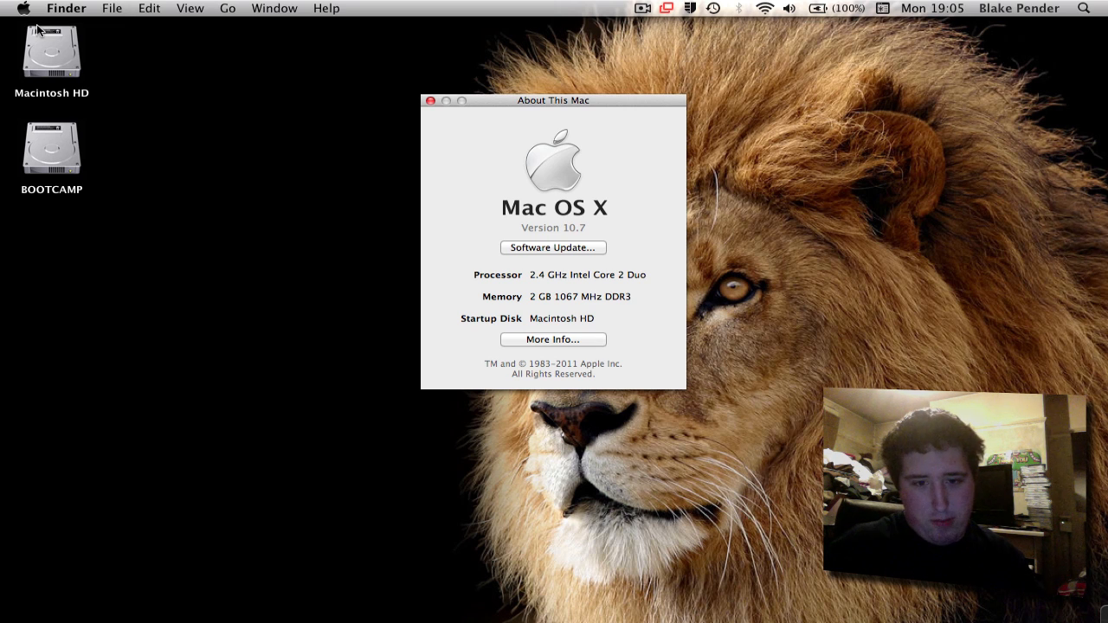
mouse_move(516, 332)
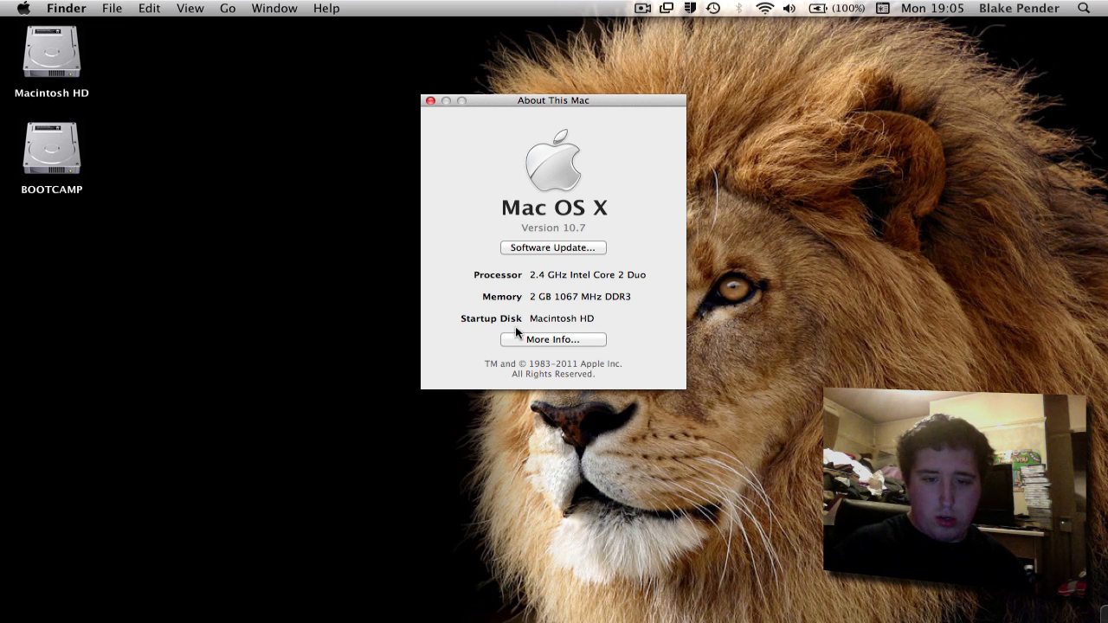
Expand to More Info and show the 13-inch 1280×800 display with NVIDIA GeForce 320M graphics.
left_click(430, 100)
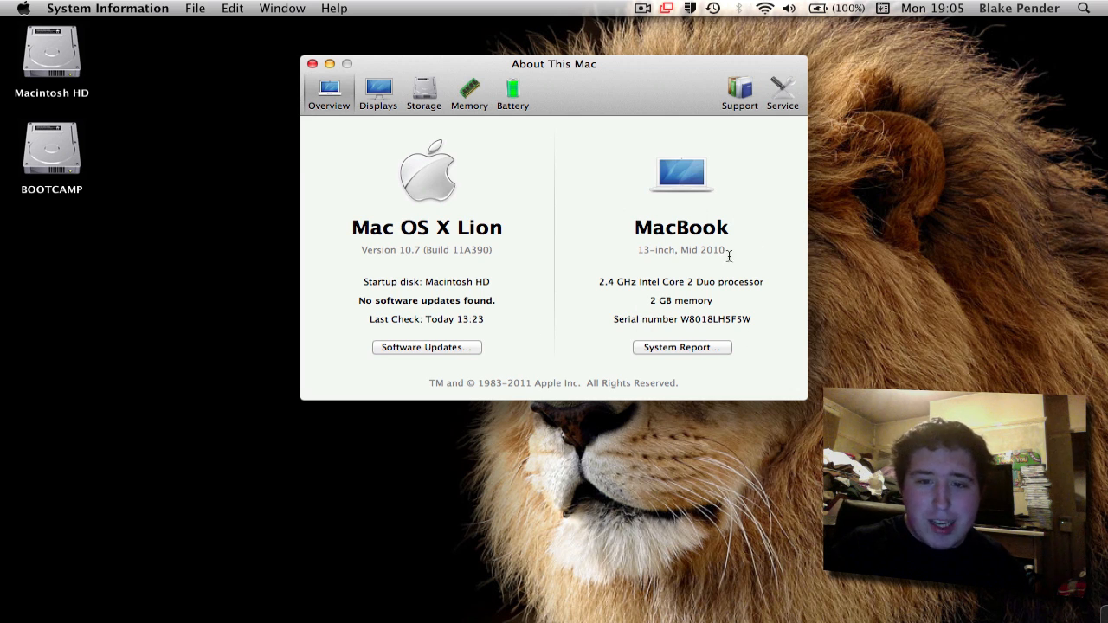
mouse_move(783, 461)
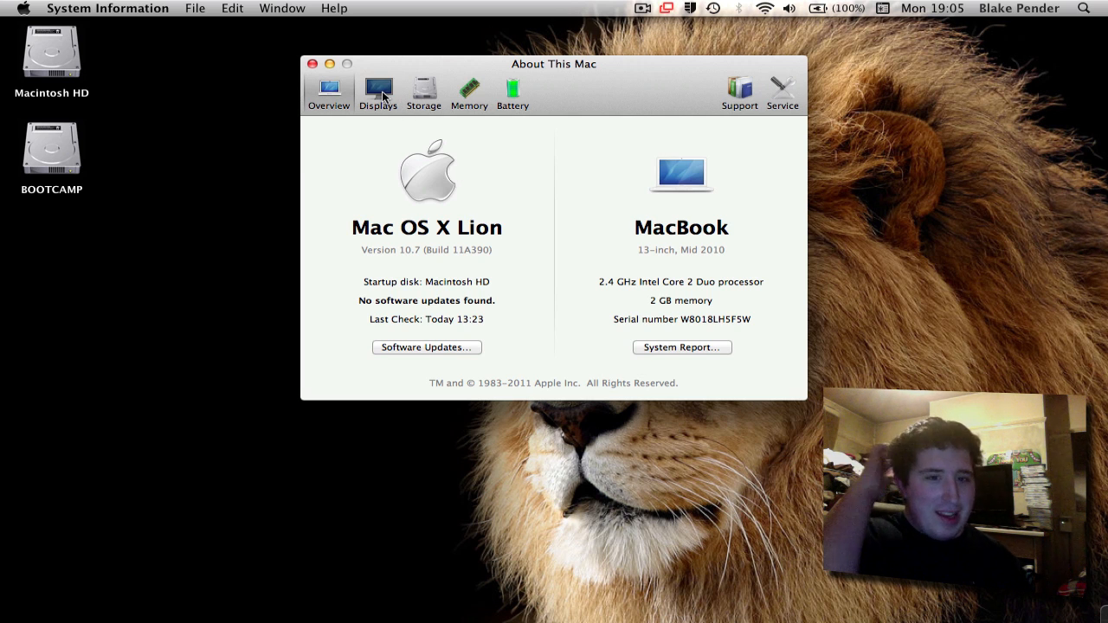
left_click(378, 90)
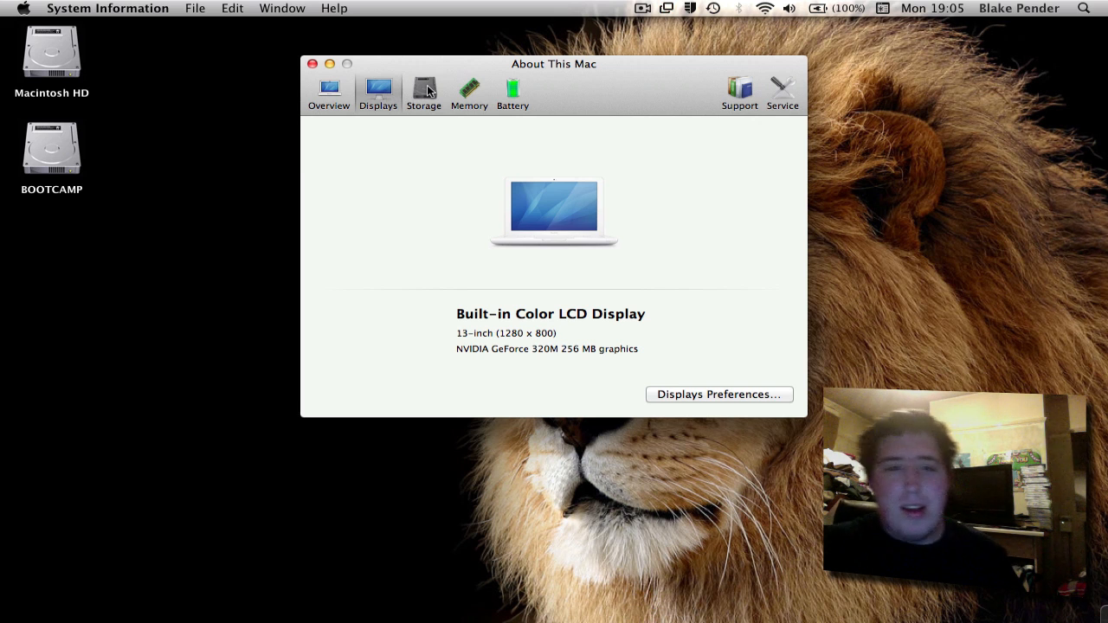
Review Storage for both partitions, the 2 GB Memory, and the fully charged Battery status.
left_click(425, 93)
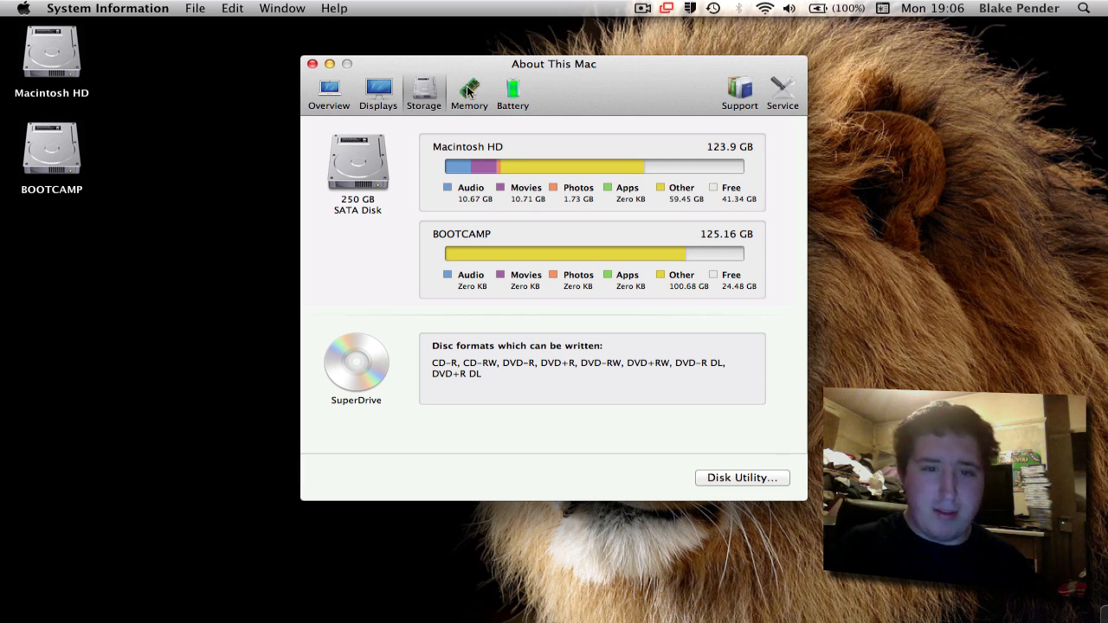
left_click(468, 94)
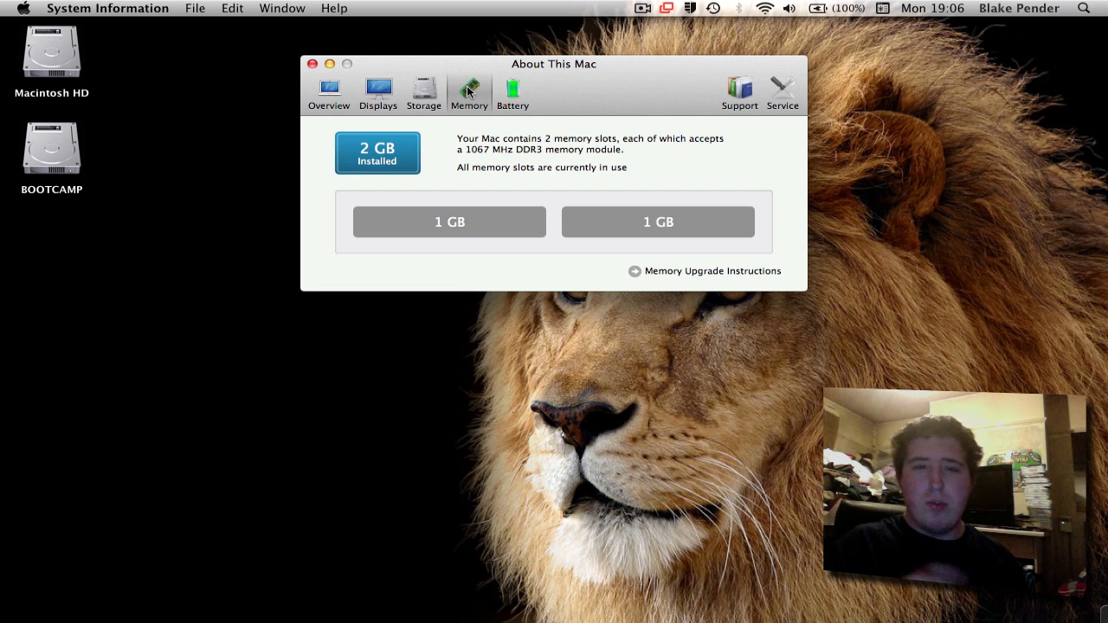
left_click(513, 90)
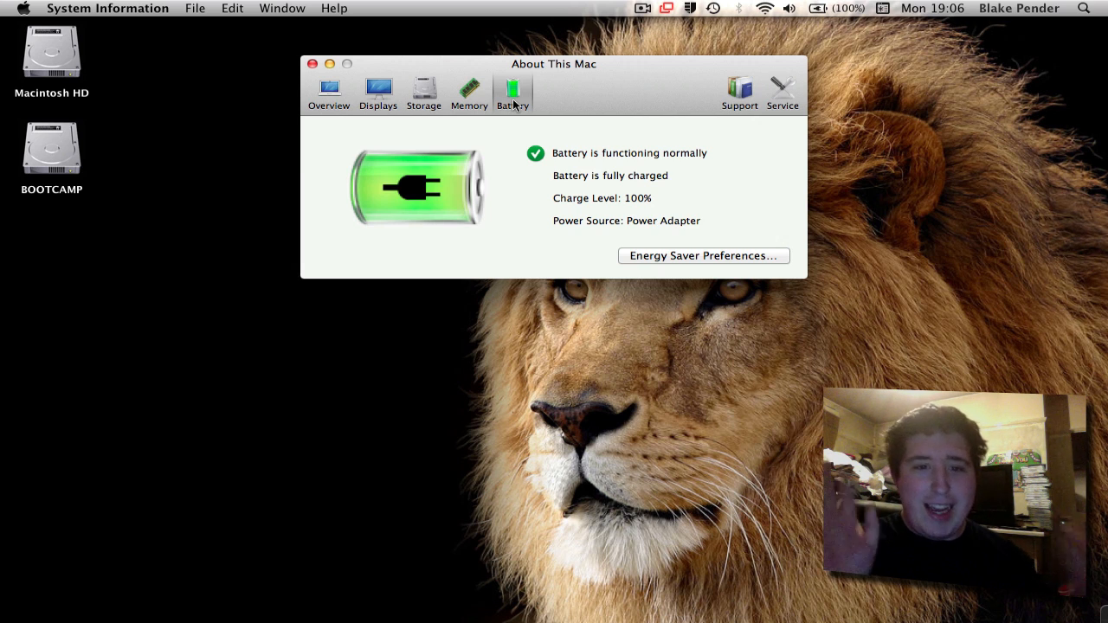
Show the Support and Service (AppleCare warranty) pages, then close the Mac overview window.
left_click(739, 90)
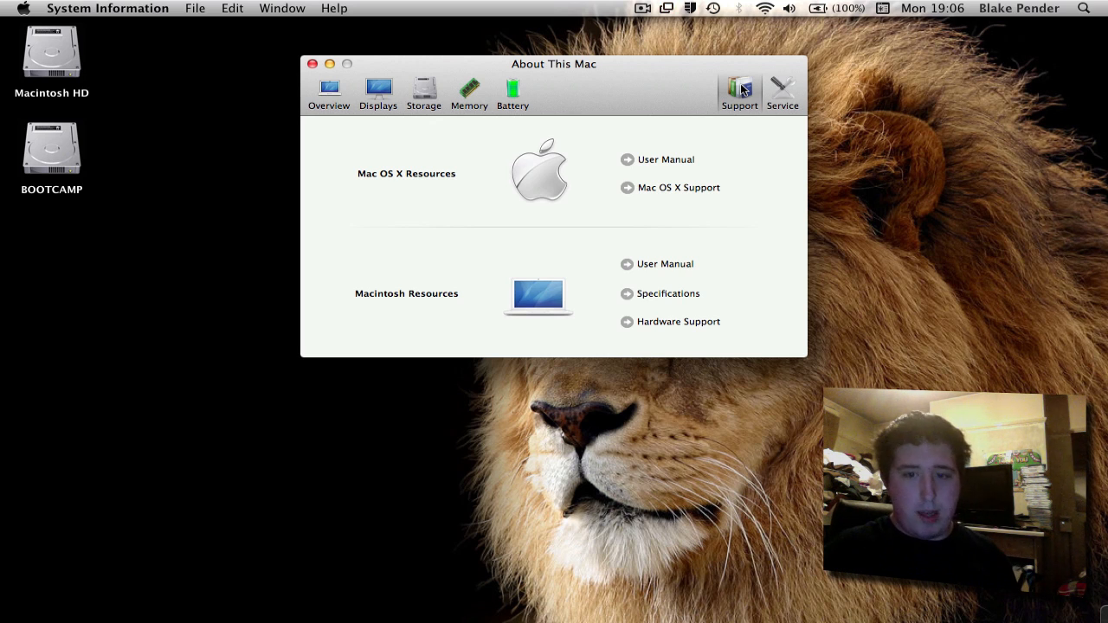
left_click(783, 93)
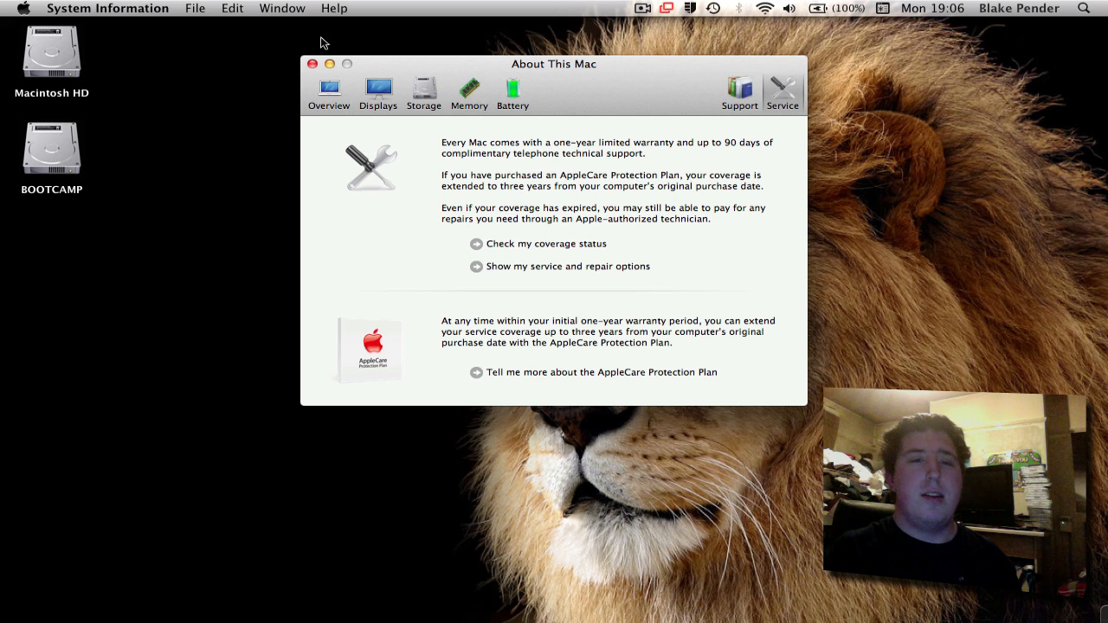
left_click(312, 62)
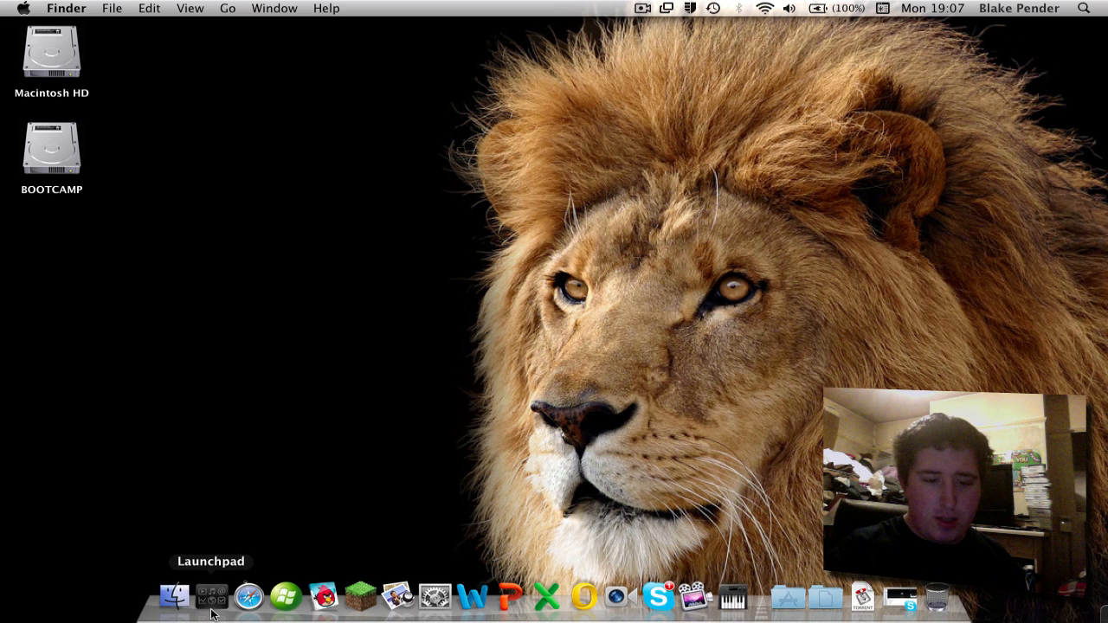
left_click(211, 595)
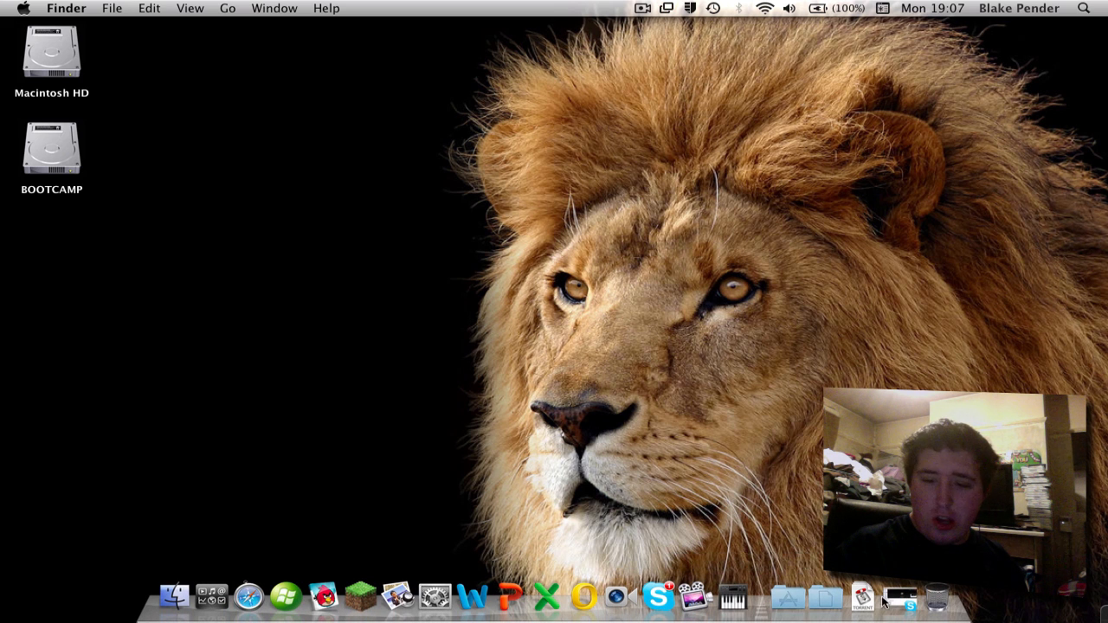
Launch Safari from the Dock and load geektechblog.com.
left_click(248, 596)
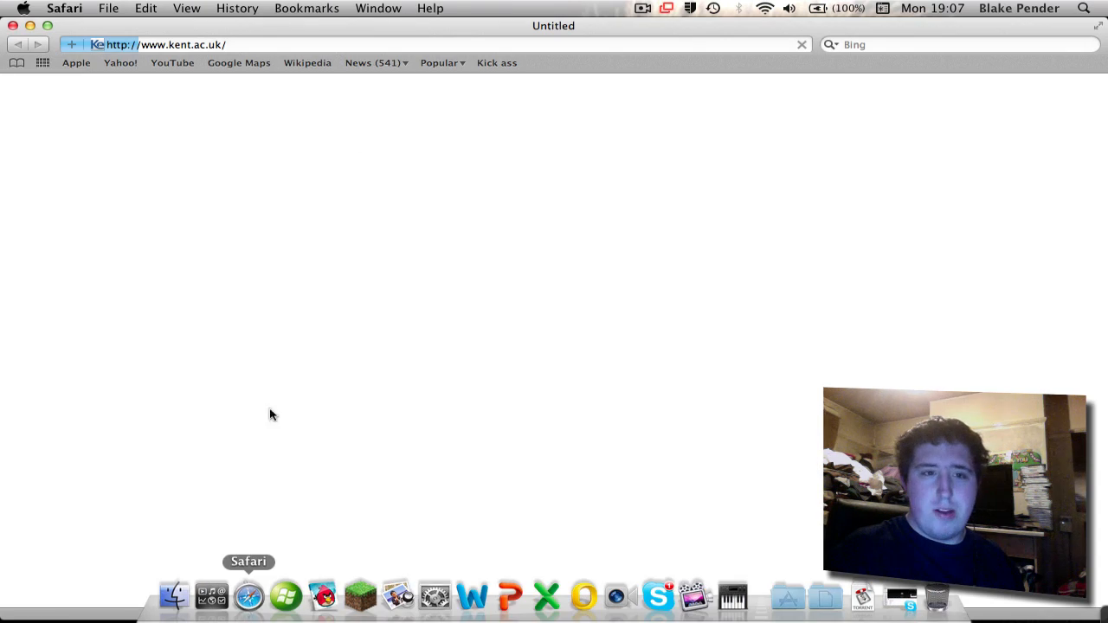
type("http://geektechblog.com/")
key("Return")
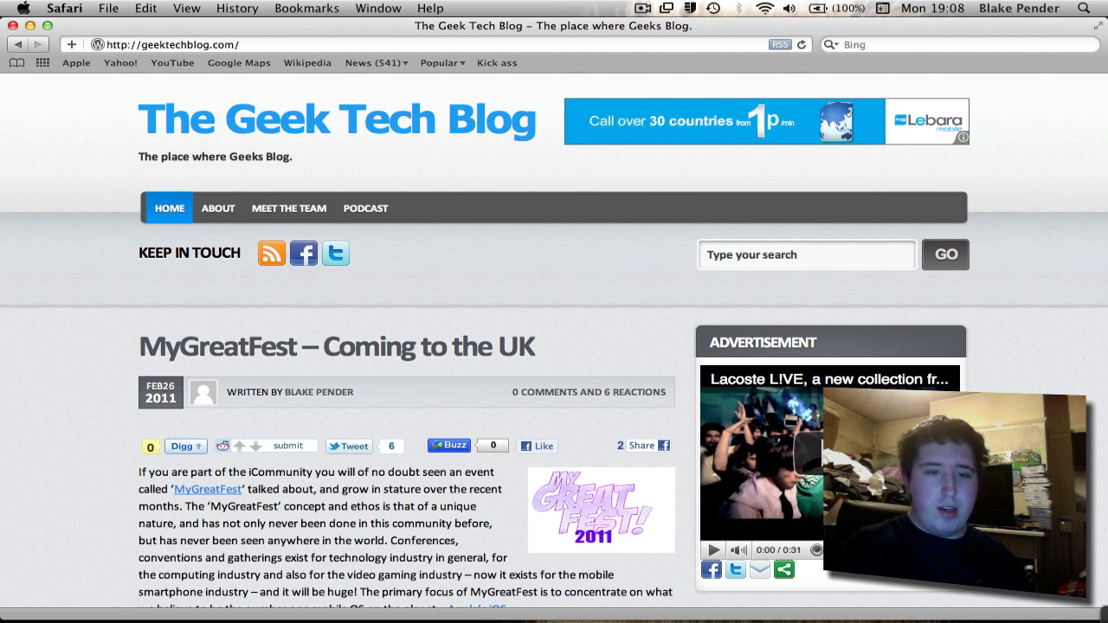
mouse_move(87, 322)
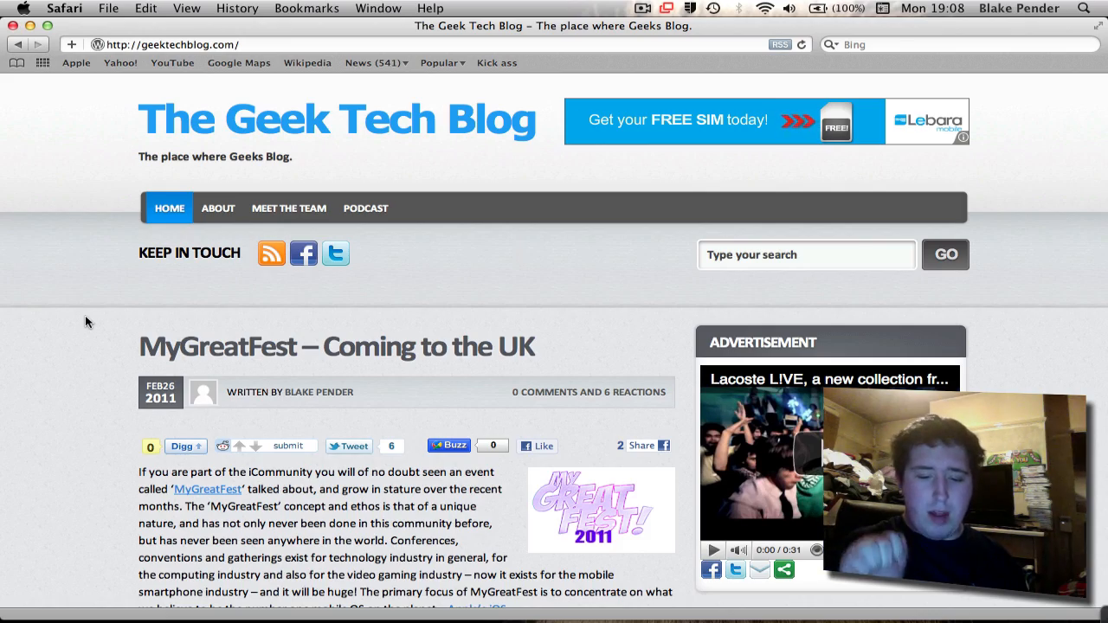
scroll("down", 3)
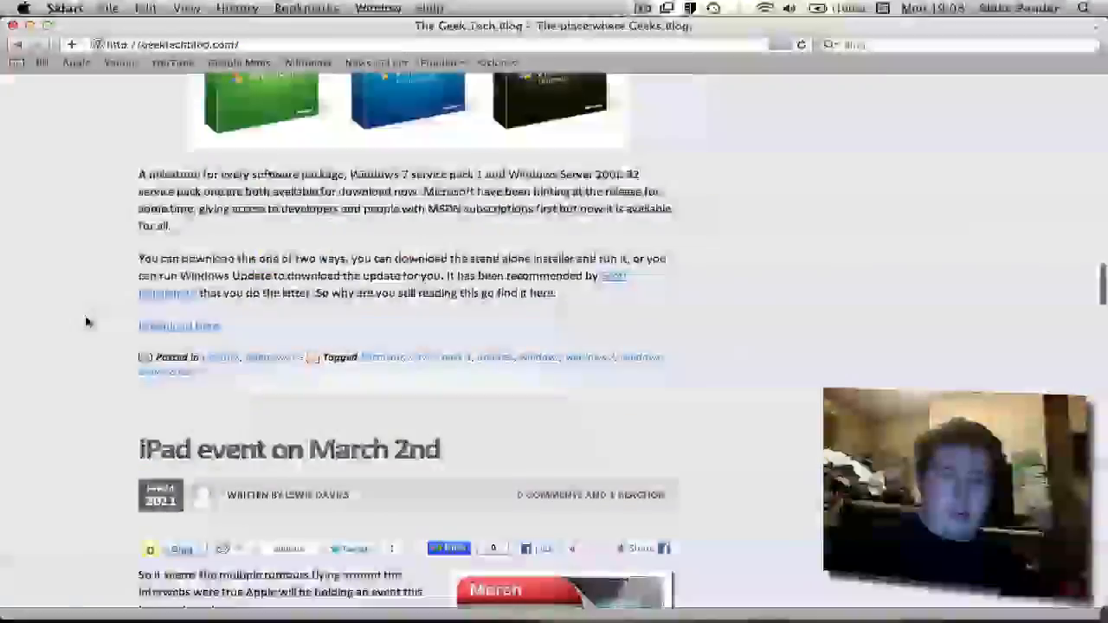
scroll("down", 3)
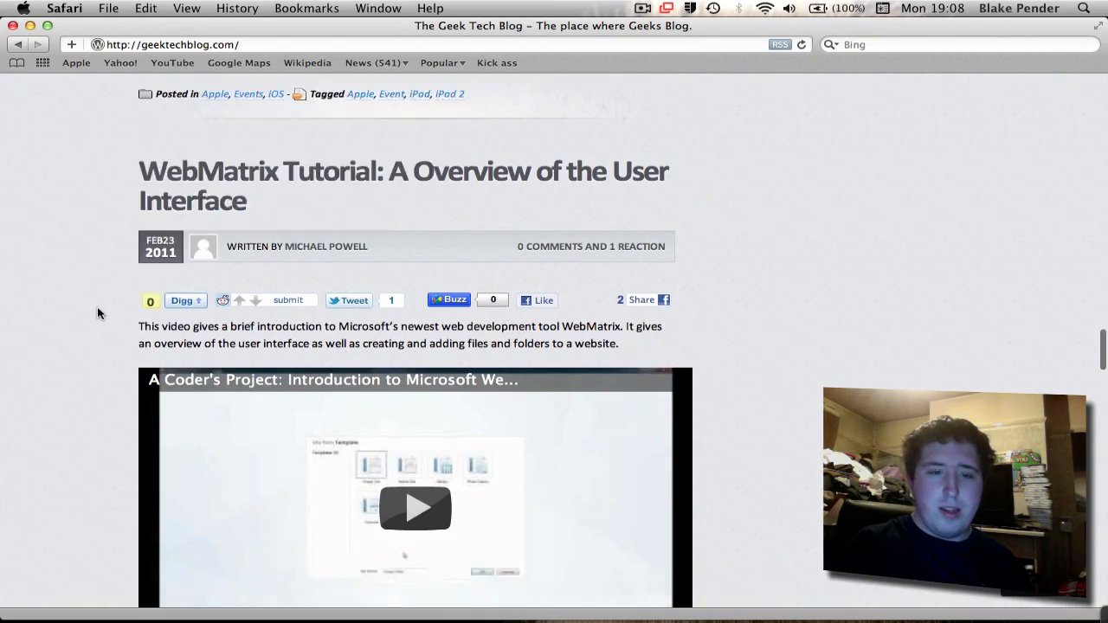
scroll("down", 3)
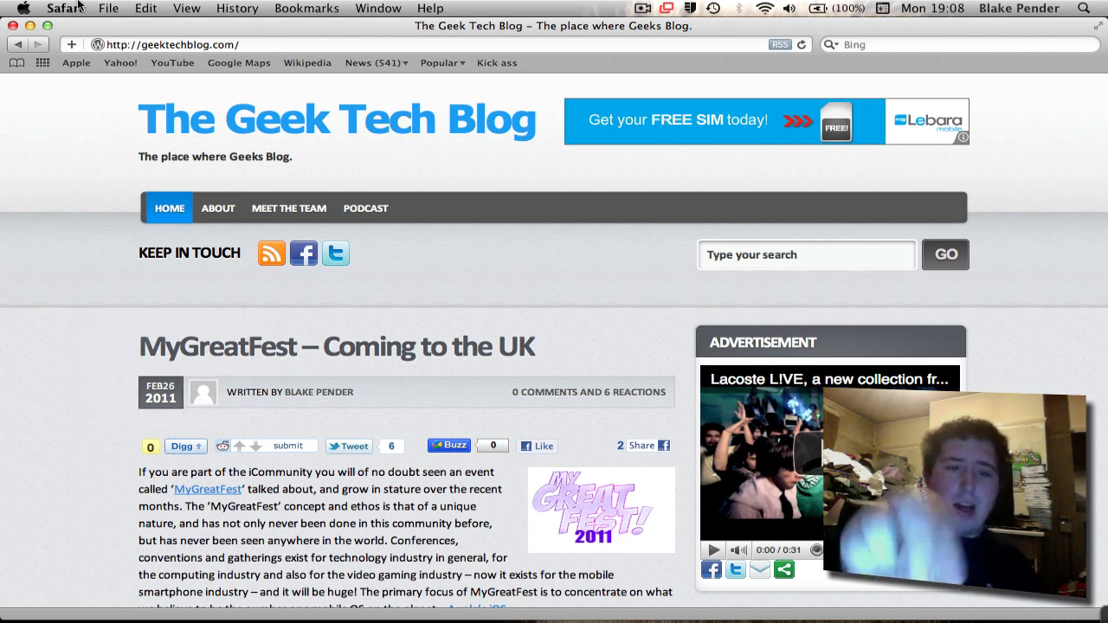
scroll("down", 3)
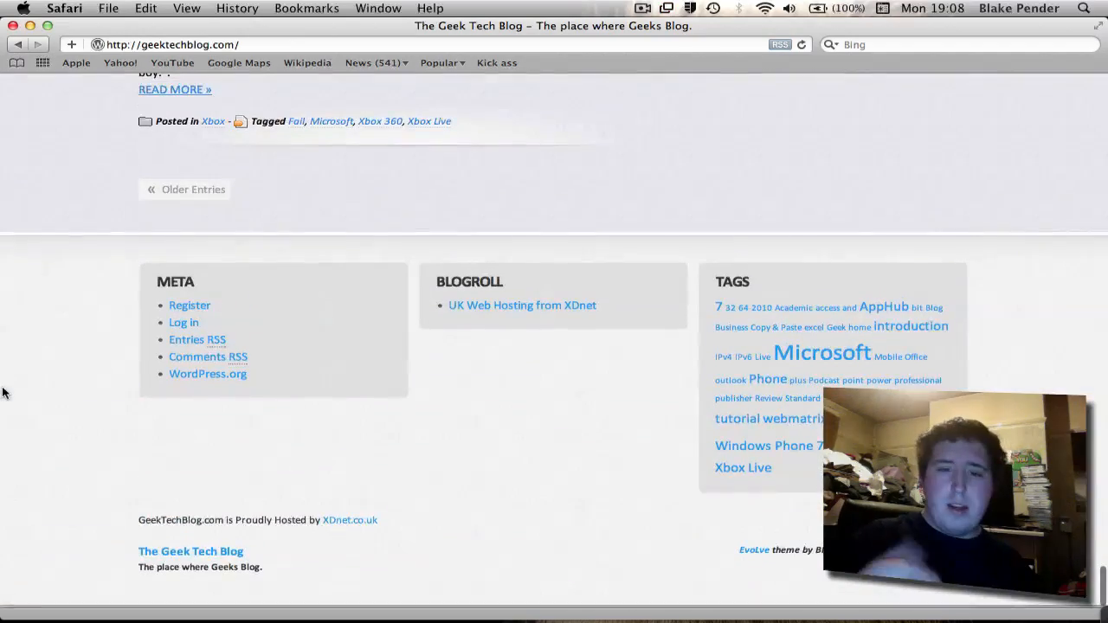
scroll("up", 3)
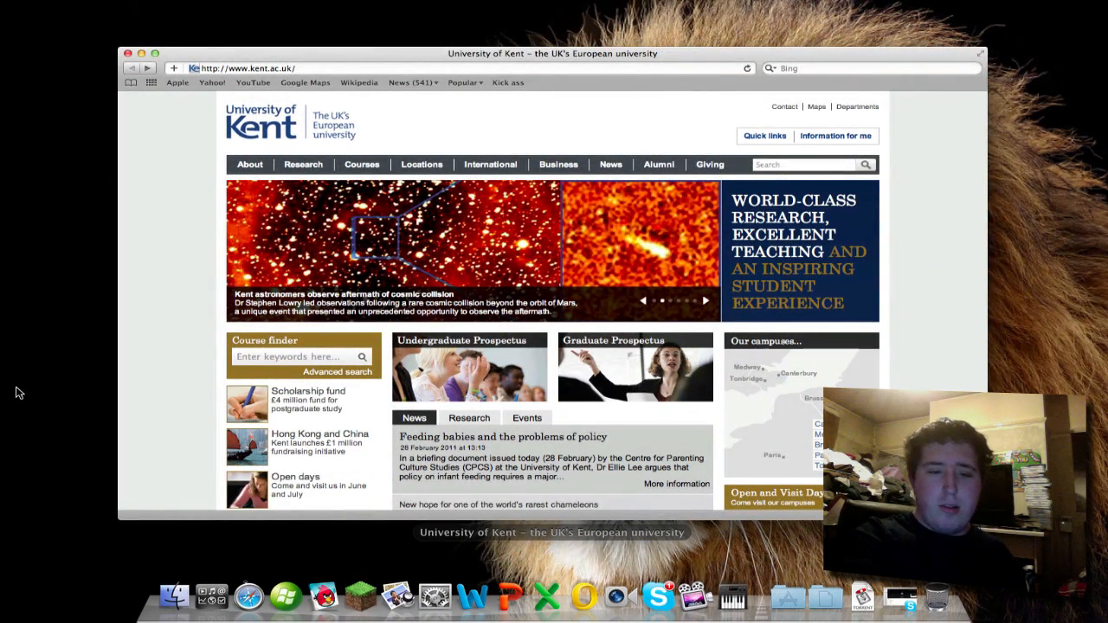
mouse_move(731, 596)
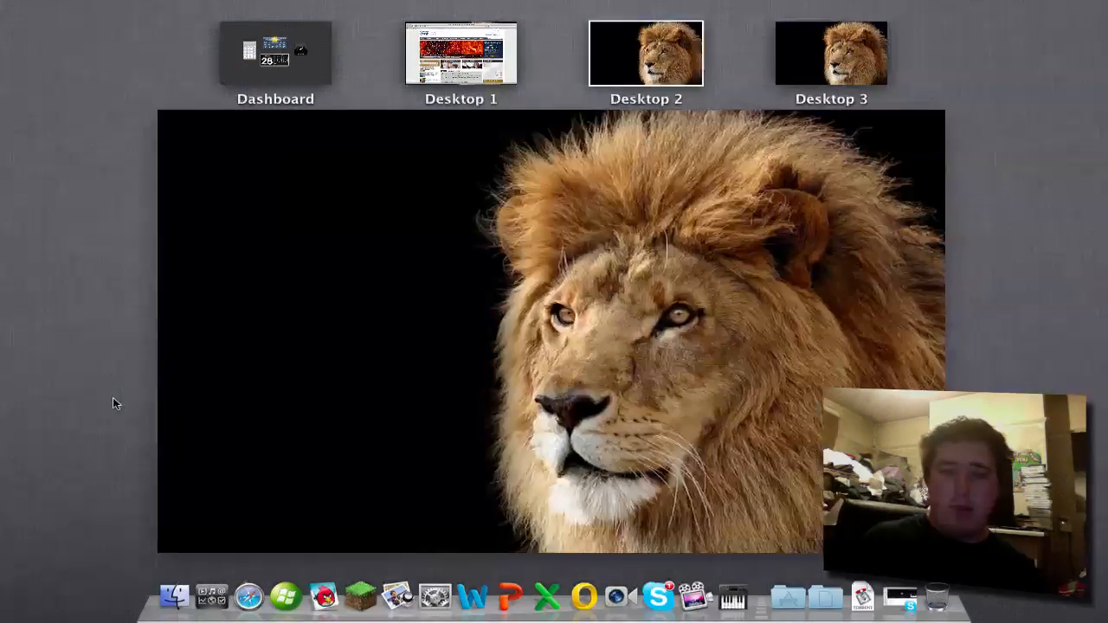
Preview Desktop 1 and the Dashboard space, then return to the desktop with the Kent website.
left_click(461, 52)
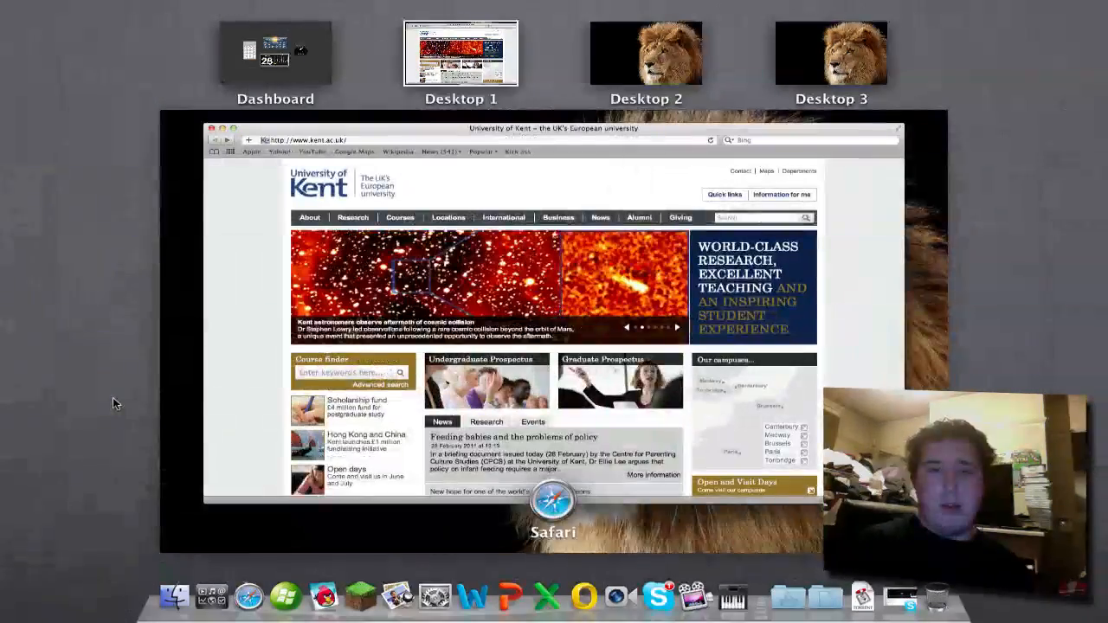
left_click(276, 52)
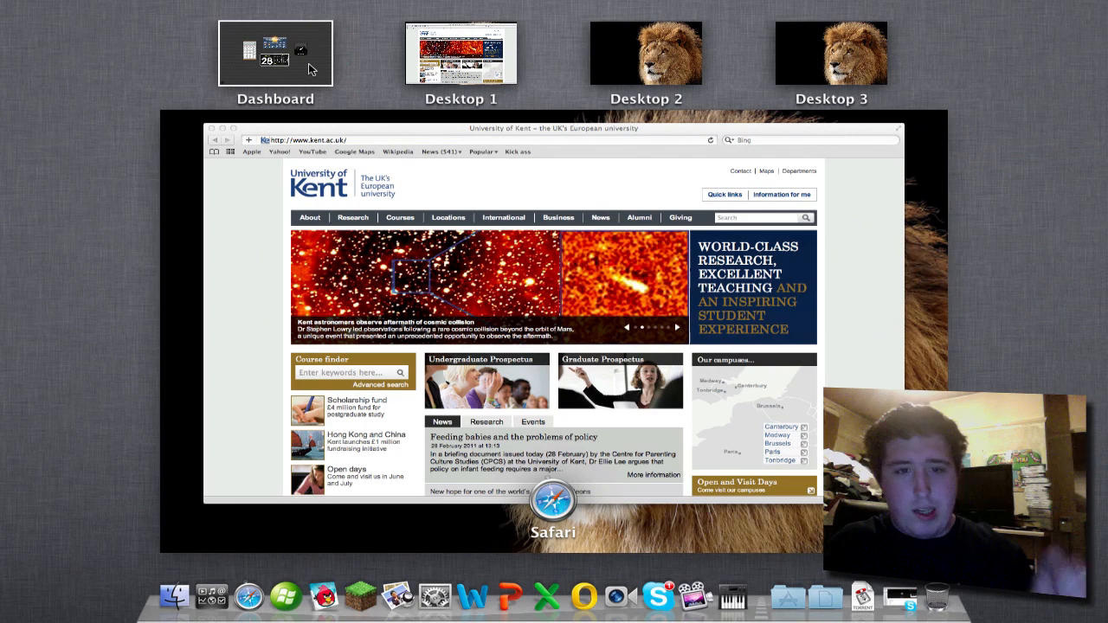
left_click(276, 52)
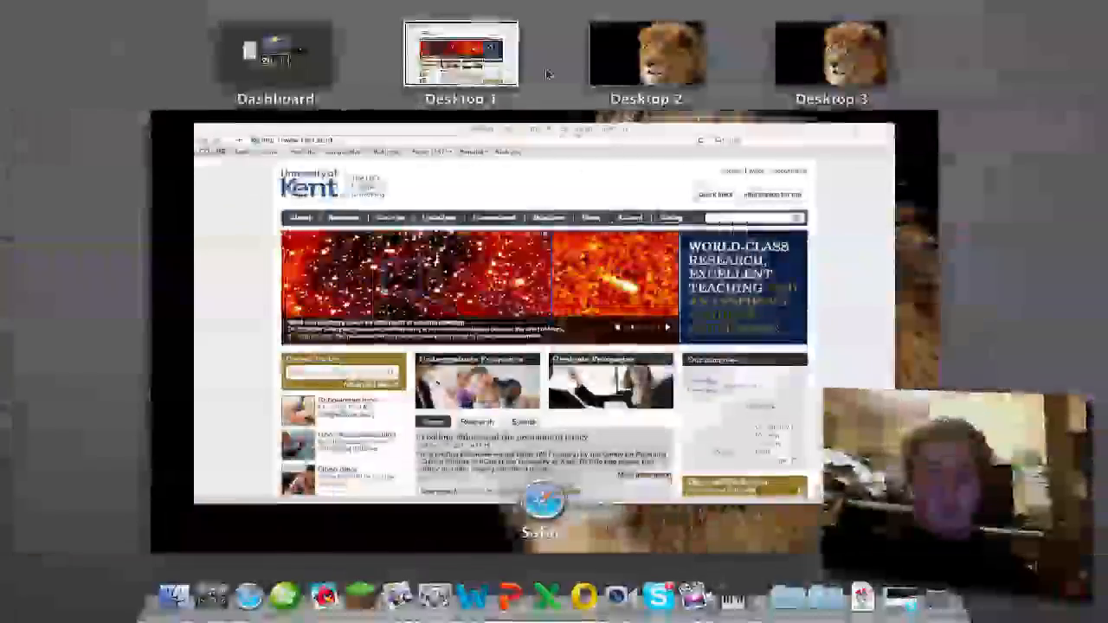
left_click(646, 52)
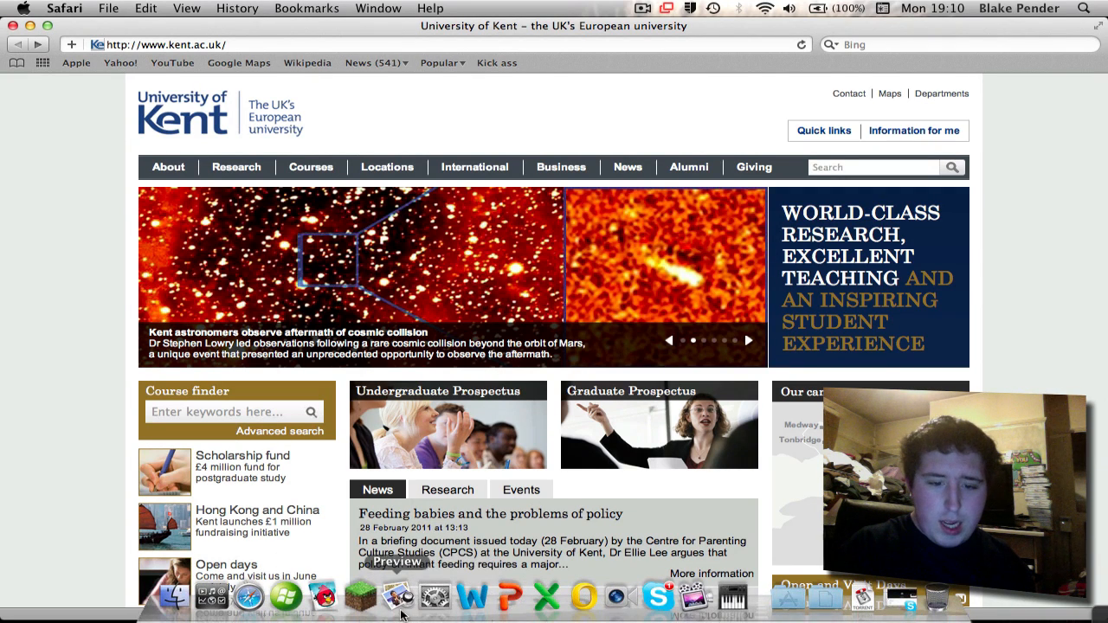
mouse_move(502, 595)
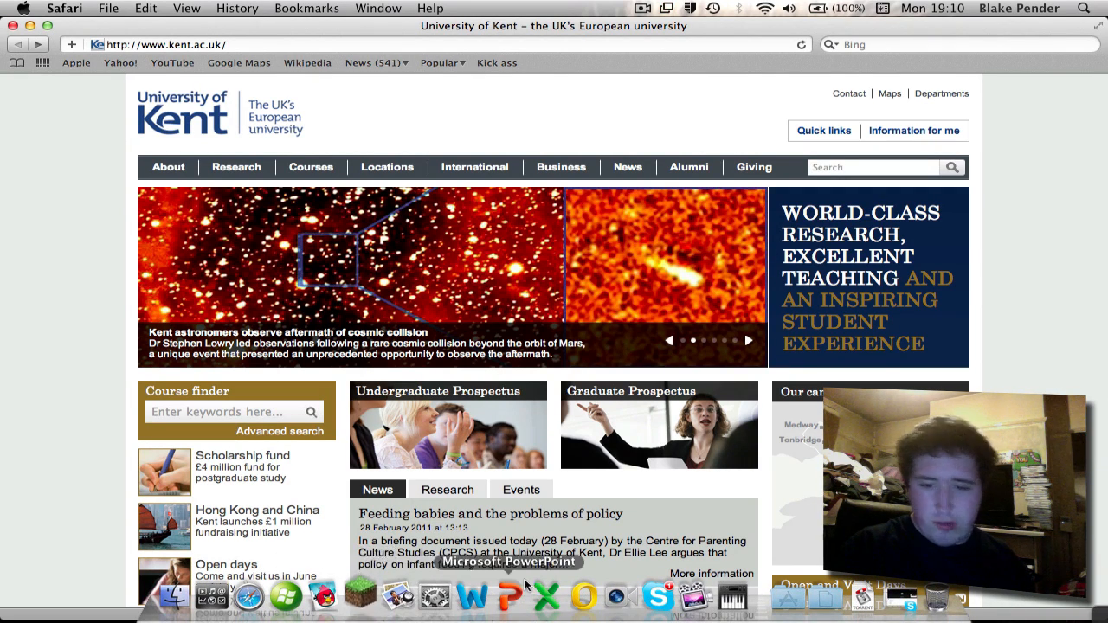
mouse_move(617, 585)
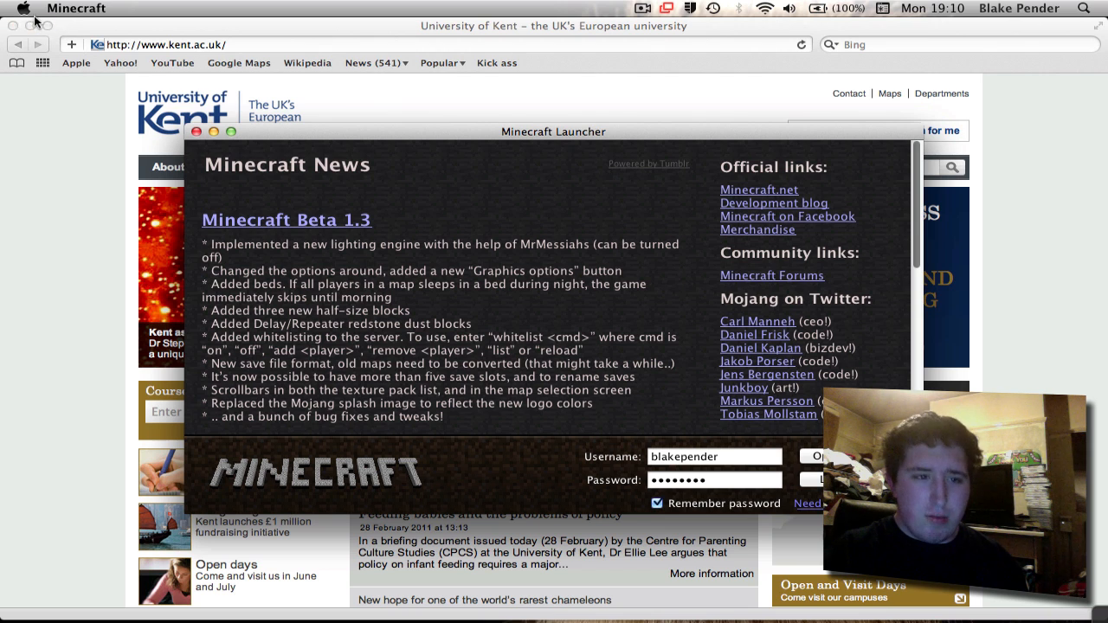
left_click(24, 7)
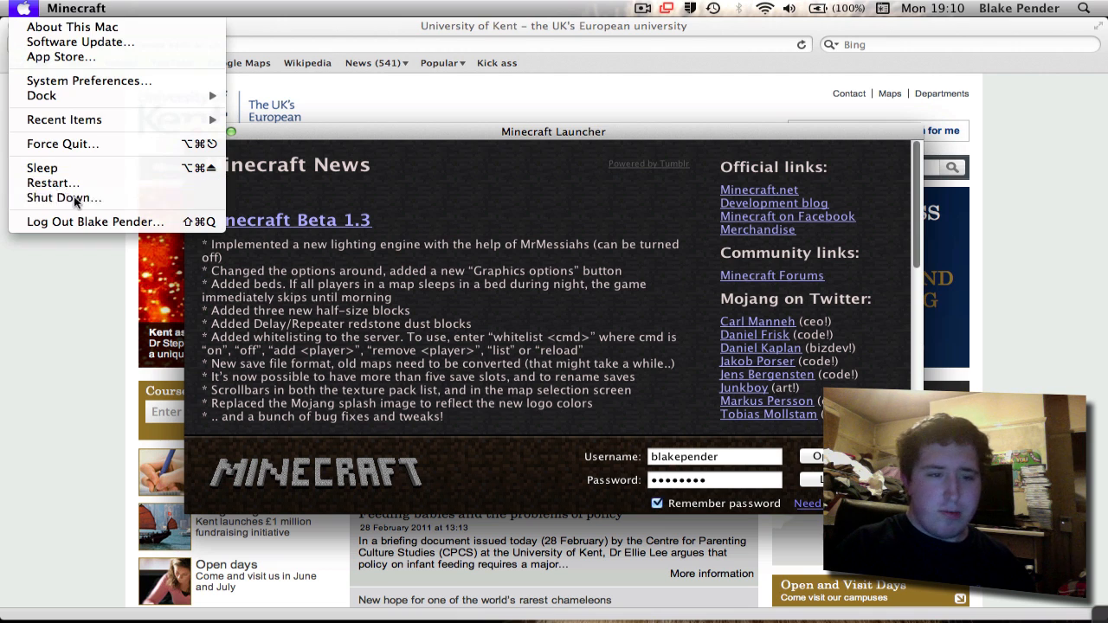
left_click(62, 197)
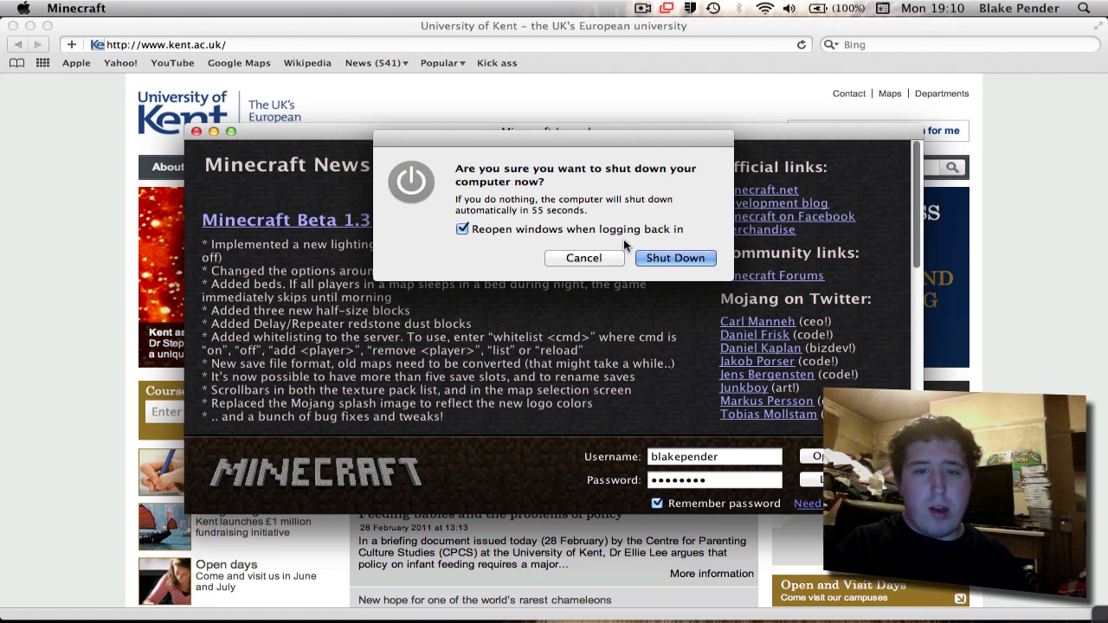
left_click(583, 258)
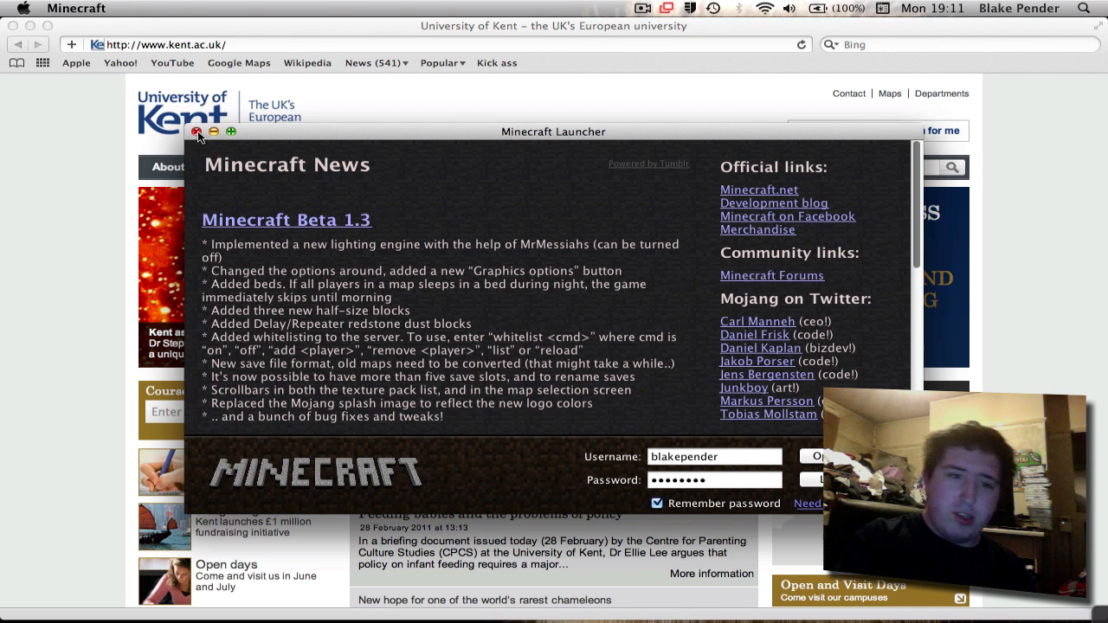
left_click(198, 132)
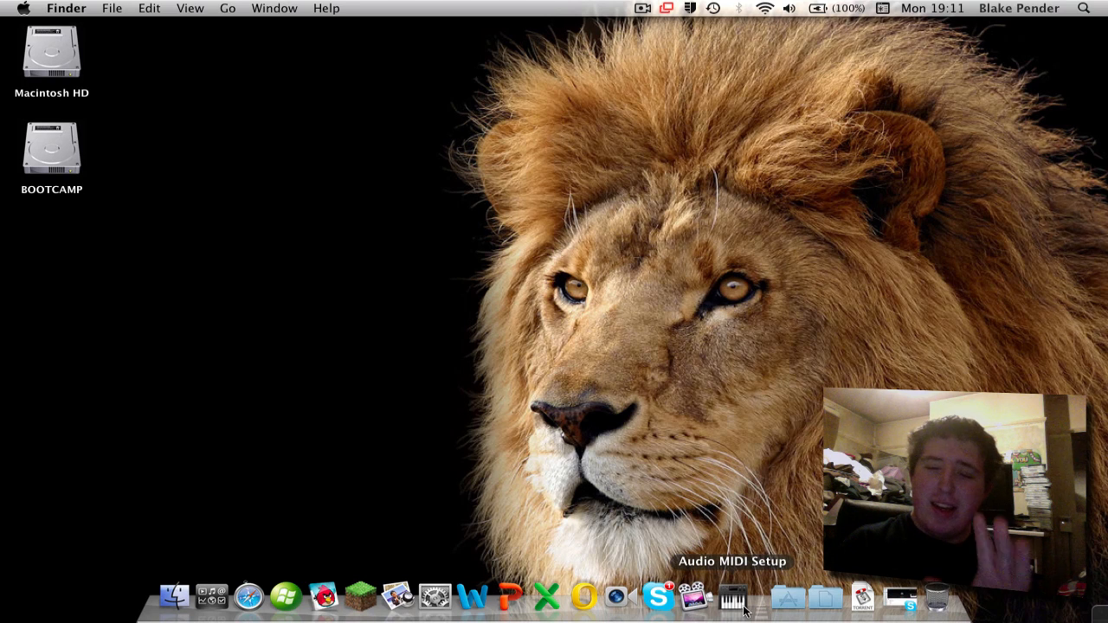
Launch Audio MIDI Setup from the Dock over the cleared lion desktop.
left_click(732, 597)
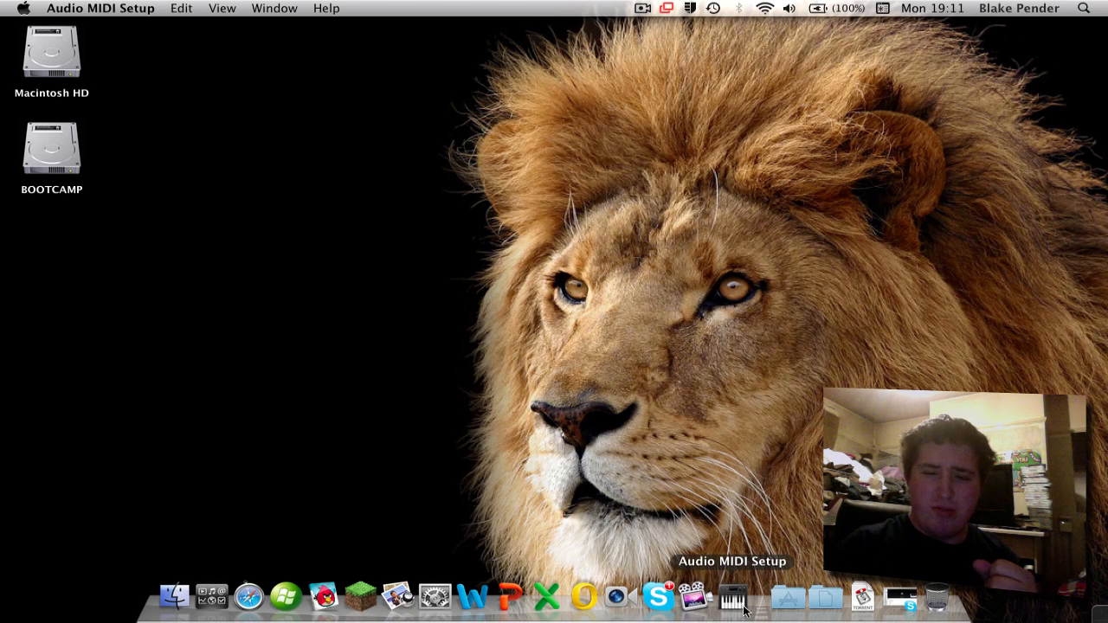
mouse_move(713, 528)
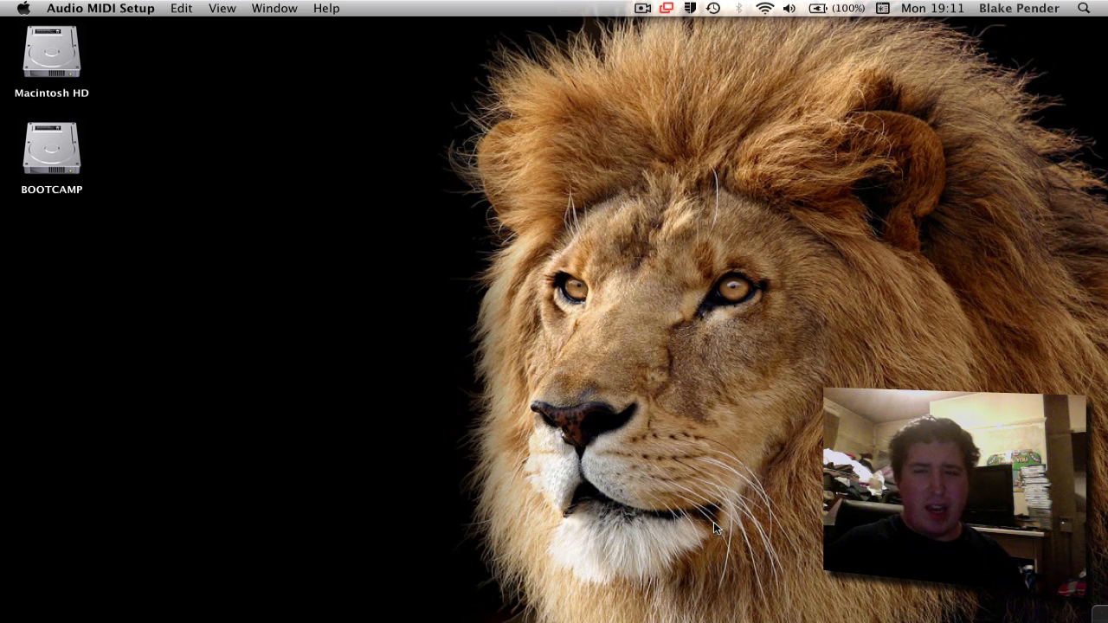
mouse_move(658, 615)
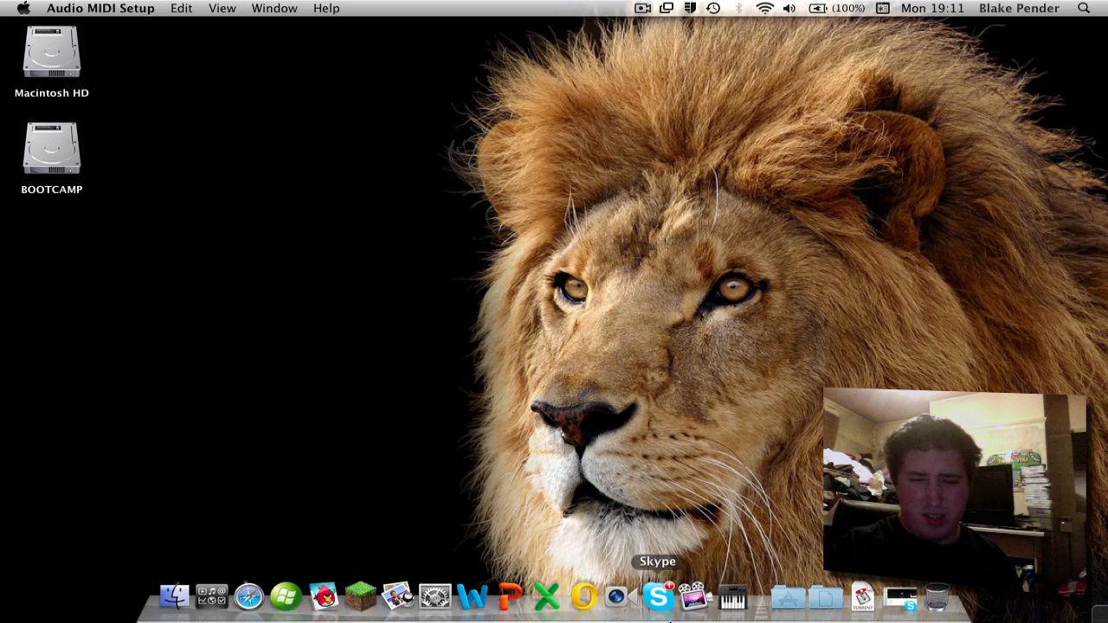
left_click(364, 134)
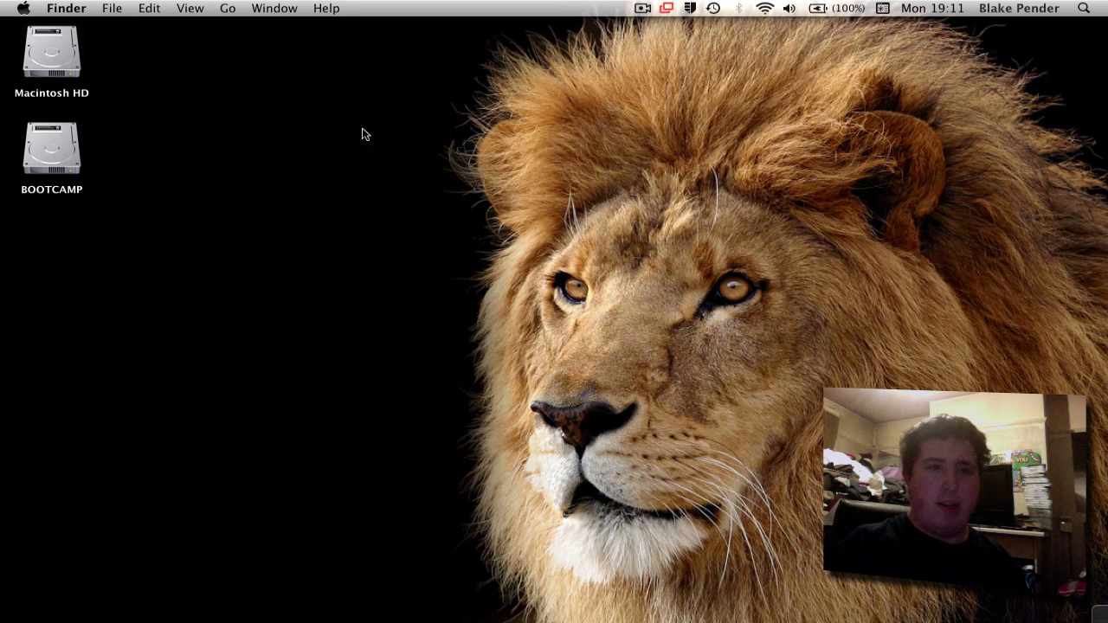
Go to the Utilities folder in Finder and launch Audio MIDI Setup from it.
left_click(229, 7)
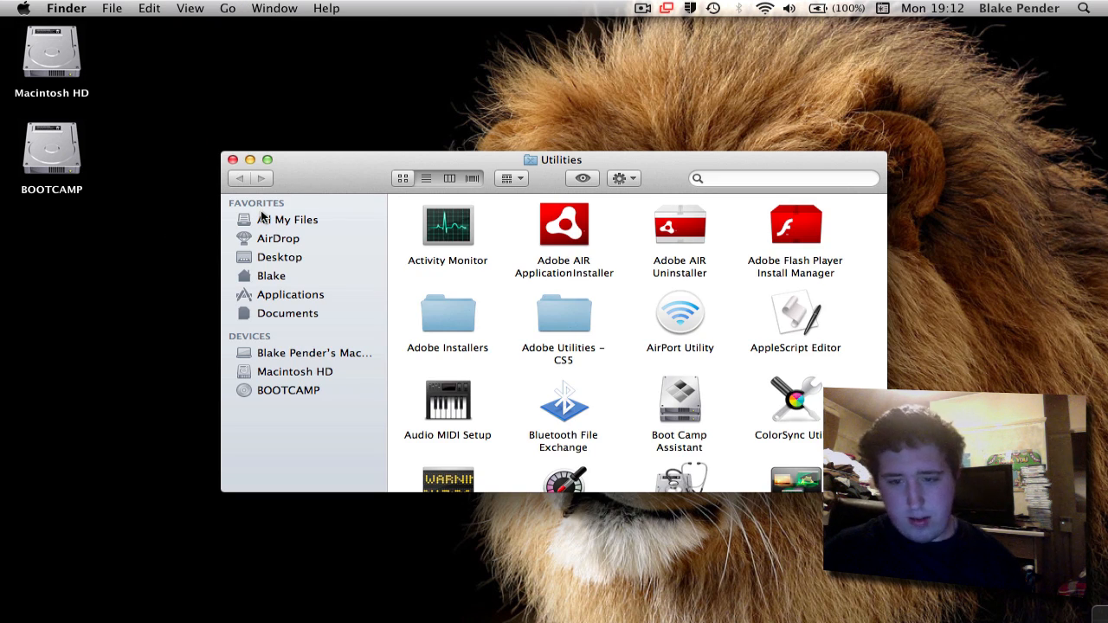
mouse_move(433, 597)
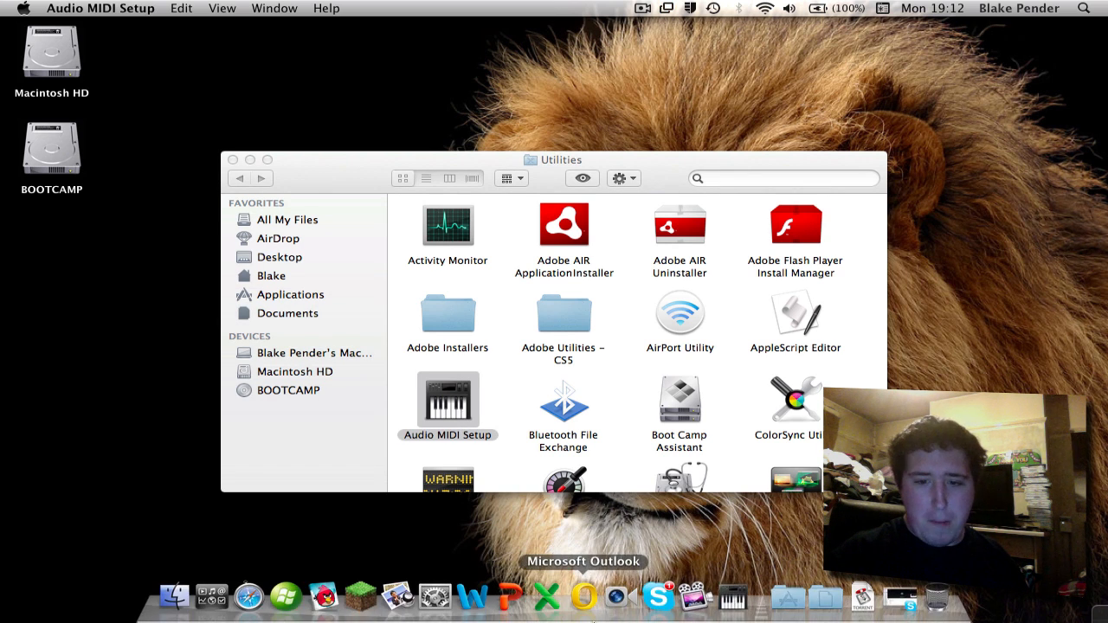
right_click(734, 597)
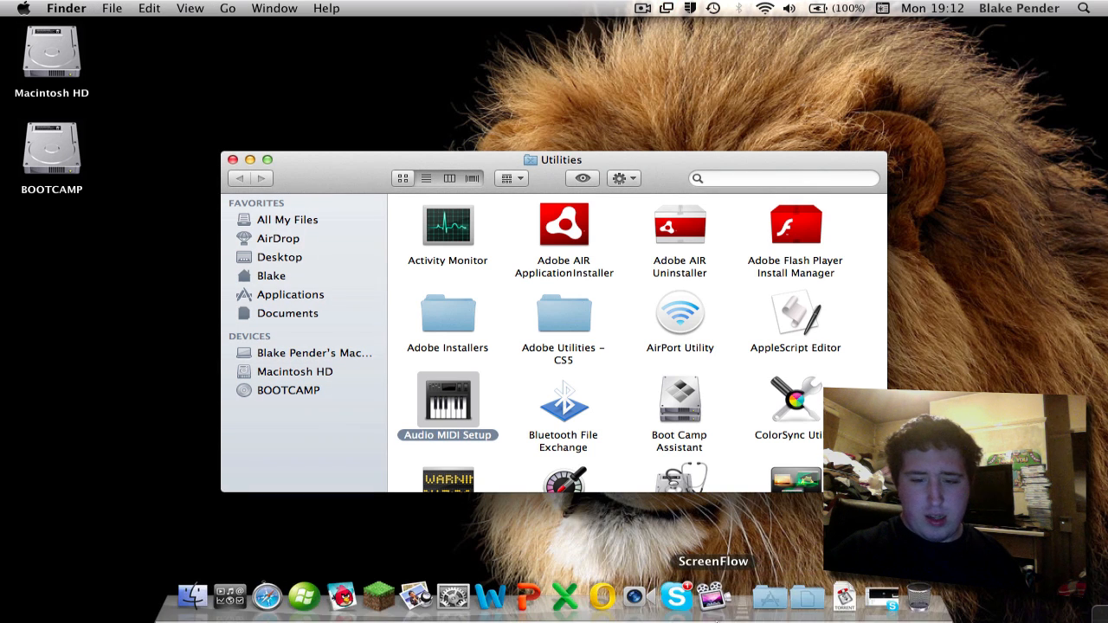
double_click(447, 399)
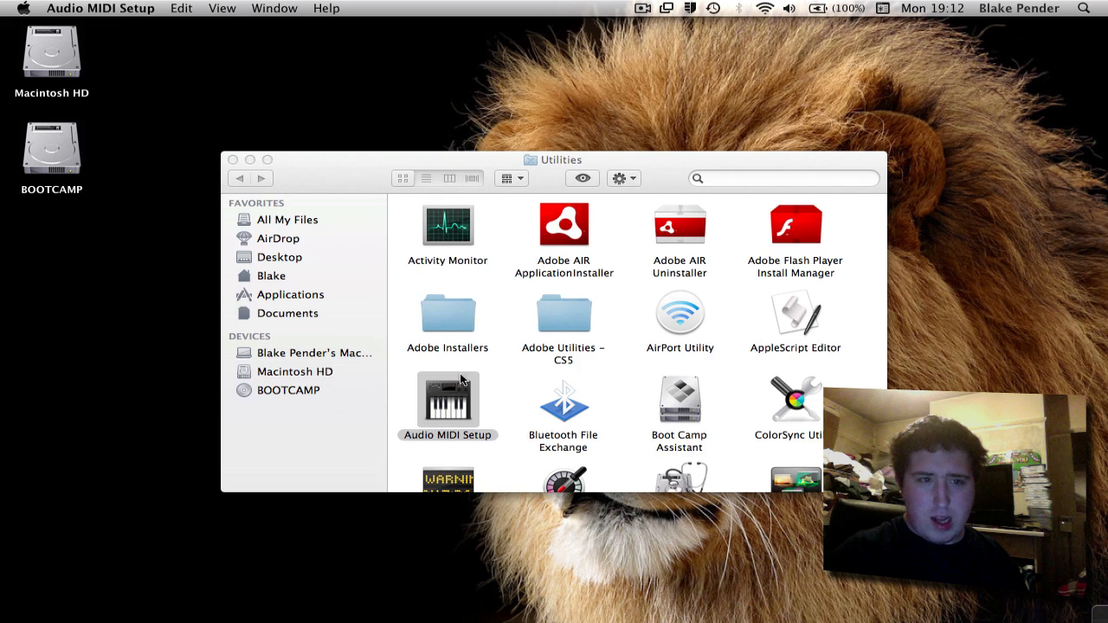
Select Built-in Output in the Audio Devices list, showing it at 44100 Hz.
double_click(447, 400)
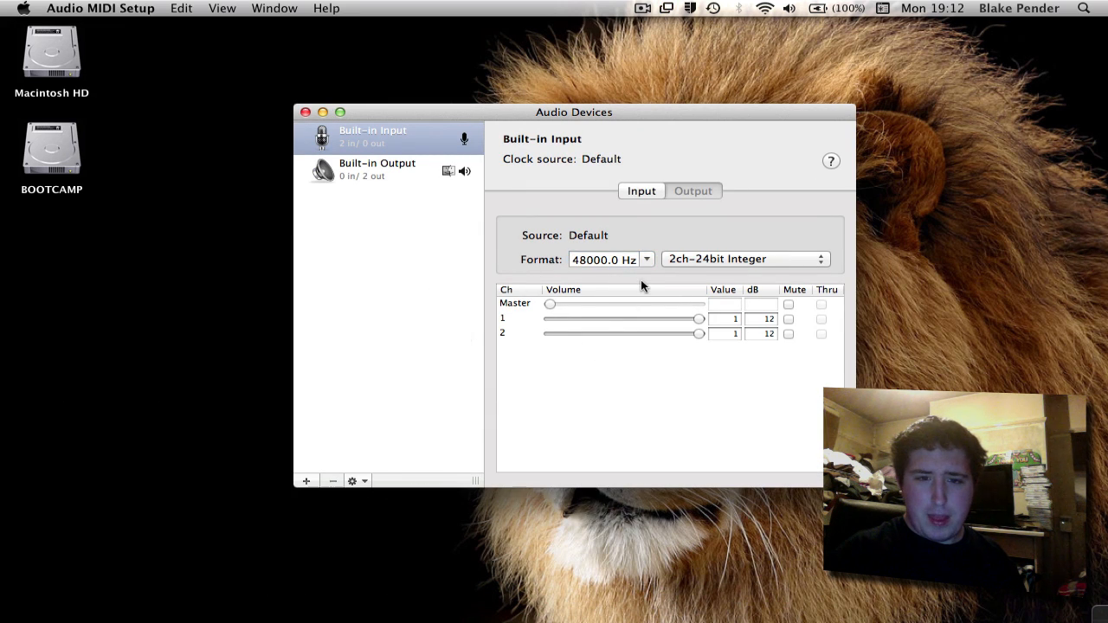
left_click(378, 170)
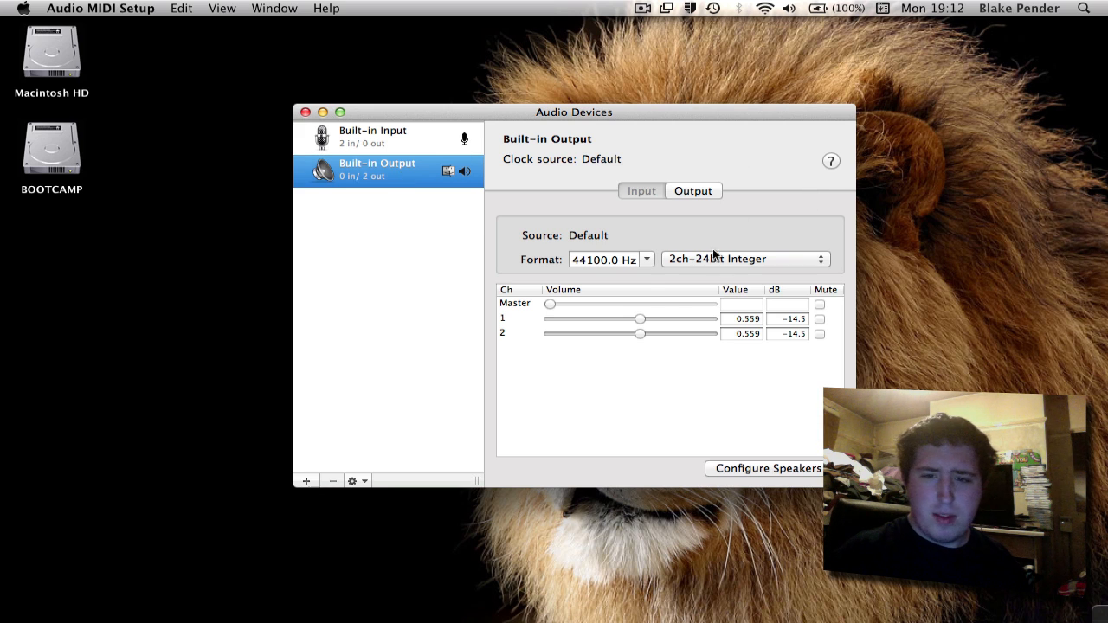
Set the Built-in Output format to 2ch-32bit Float, confirm it, and close the Audio Devices window.
left_click(742, 260)
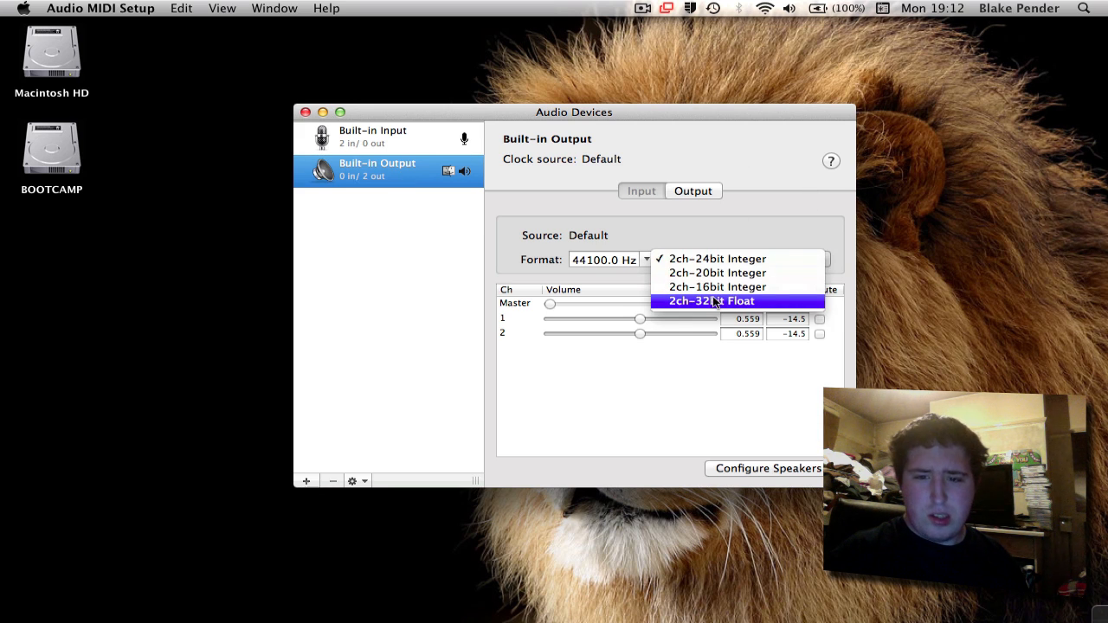
left_click(711, 301)
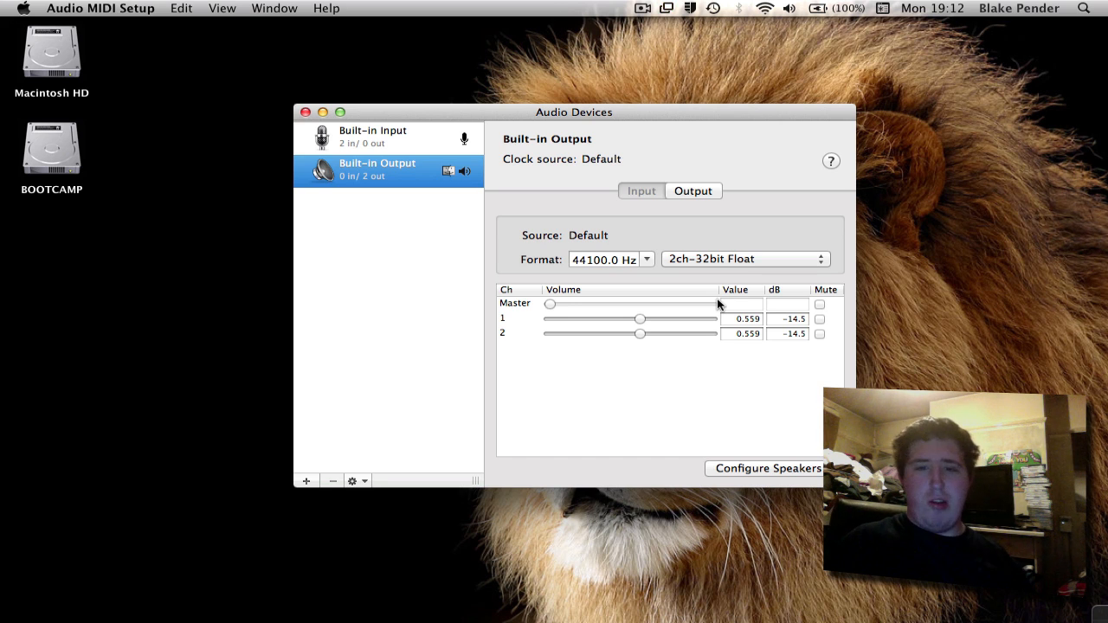
left_click(743, 259)
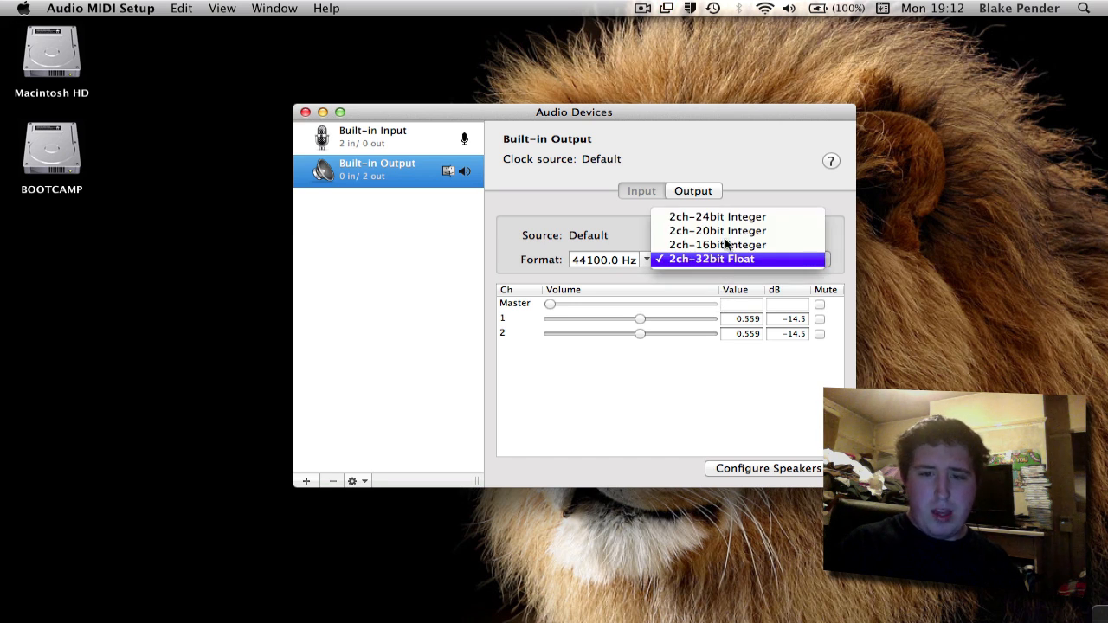
left_click(710, 260)
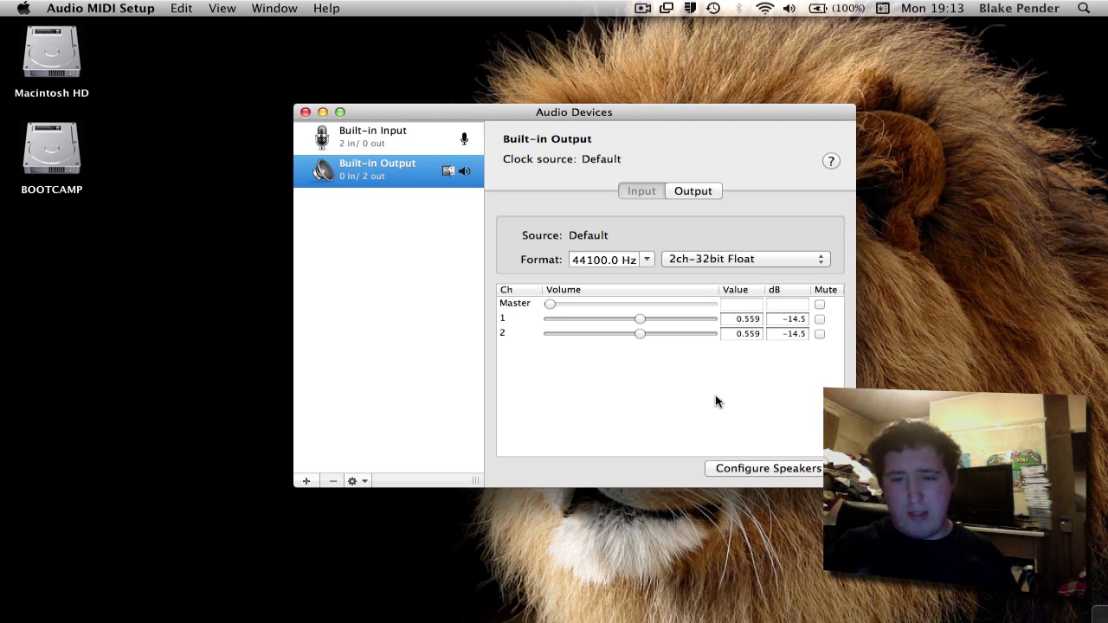
mouse_move(582, 327)
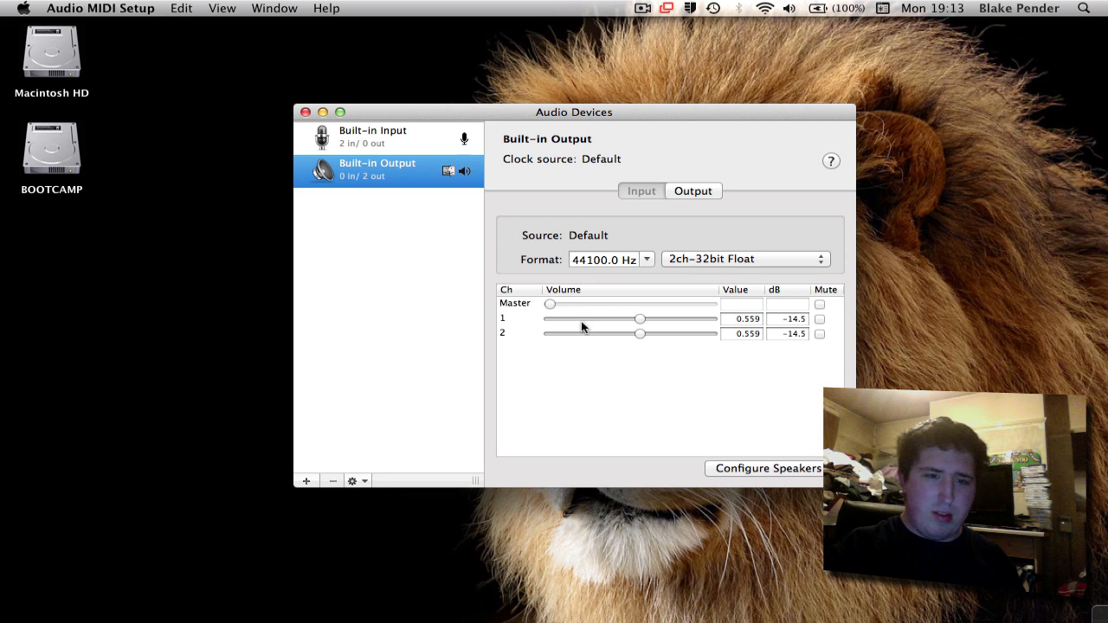
left_click(304, 111)
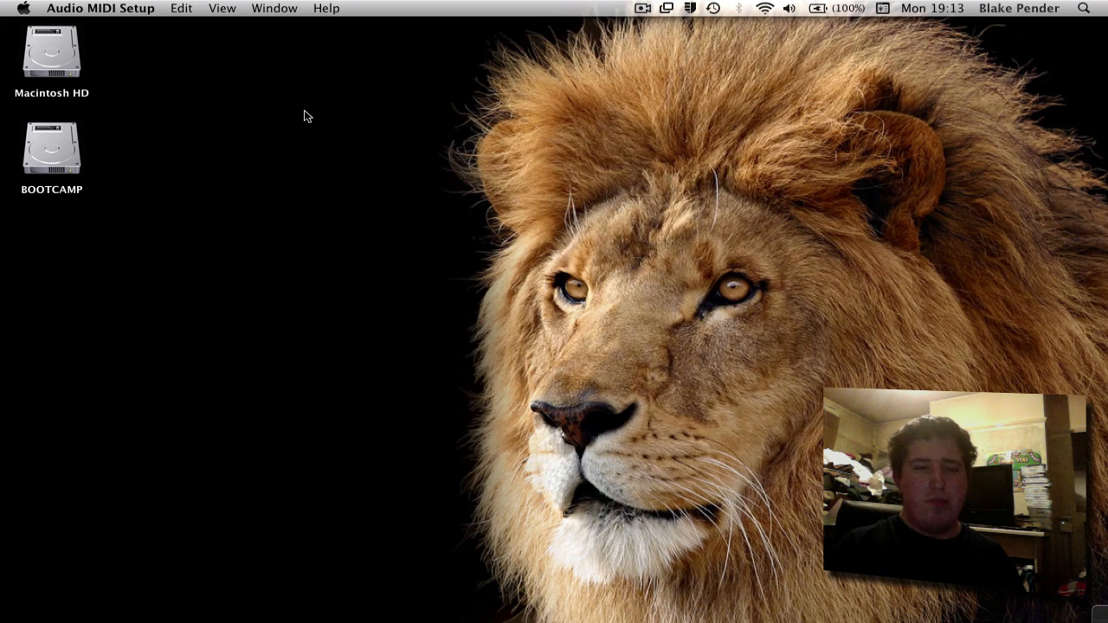